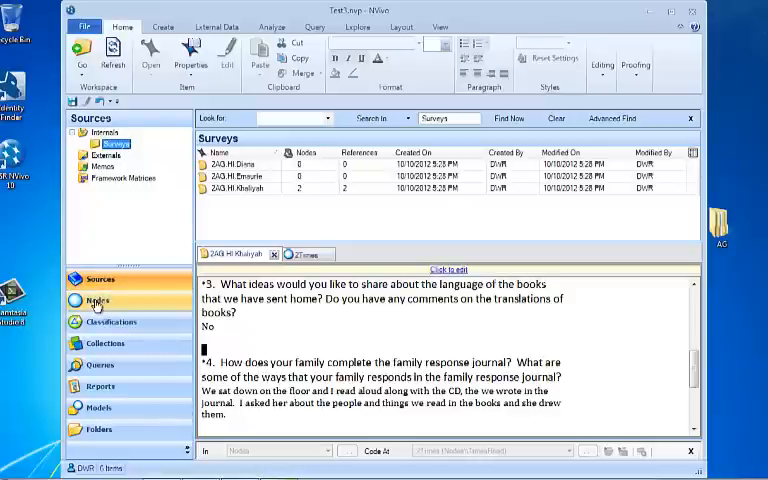
Show the Nodes list with the TimesRead node and its five child nodes
left_click(98, 300)
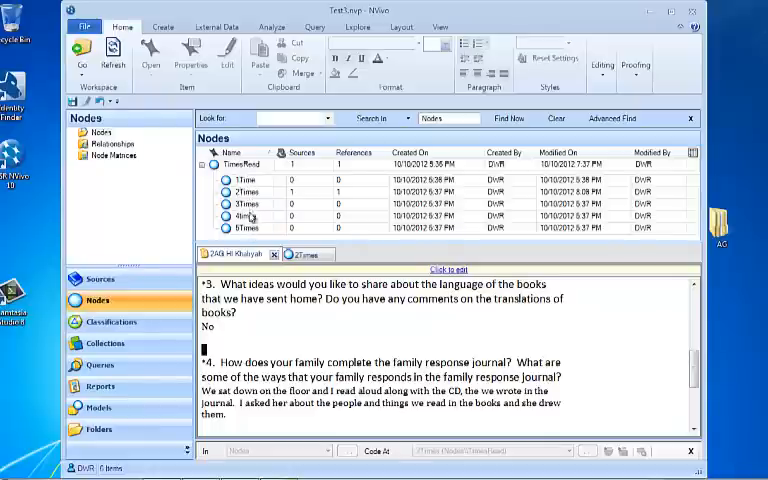
mouse_move(248, 228)
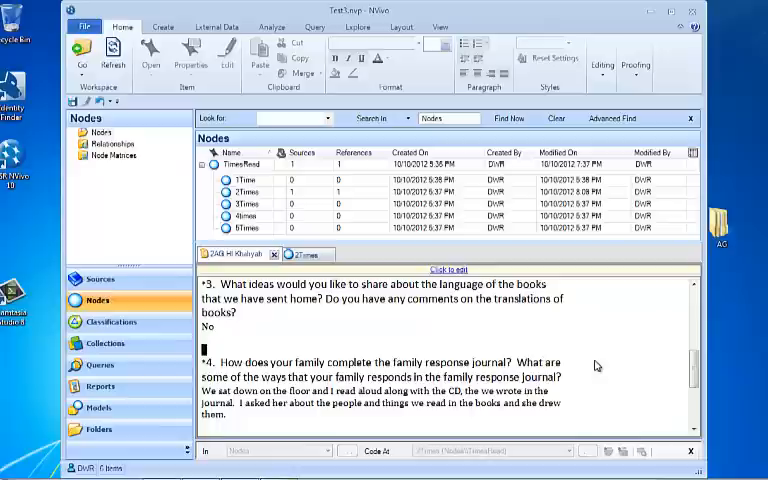
mouse_move(632, 372)
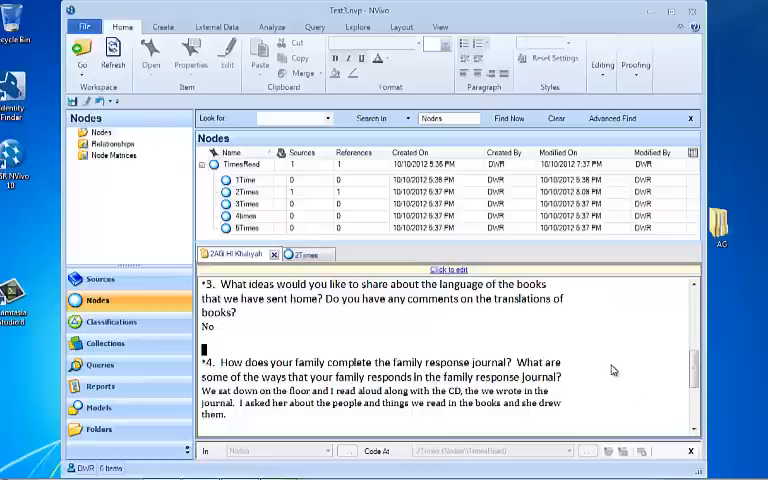
mouse_move(600, 360)
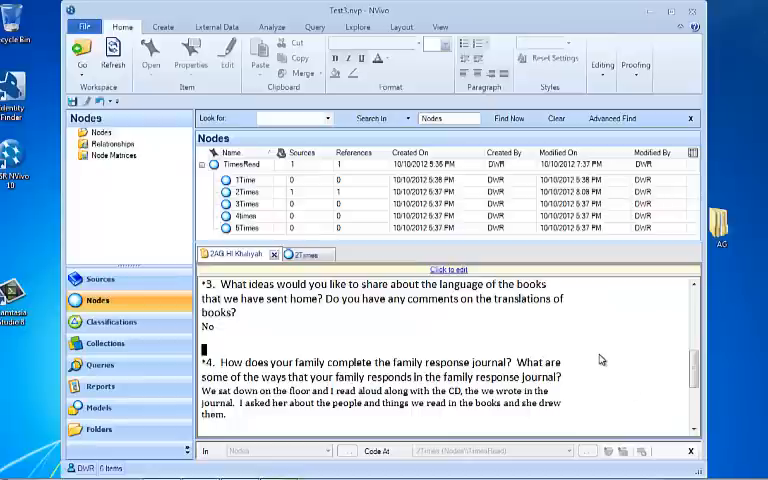
mouse_move(600, 360)
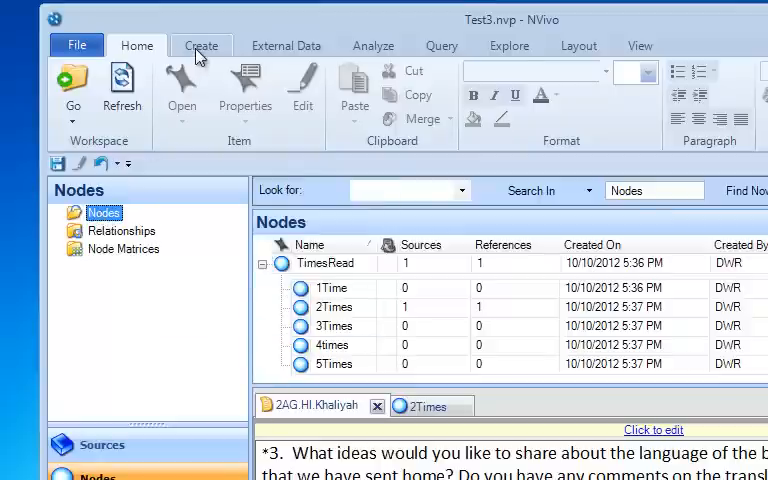
Start a new node named Journal Process
left_click(200, 44)
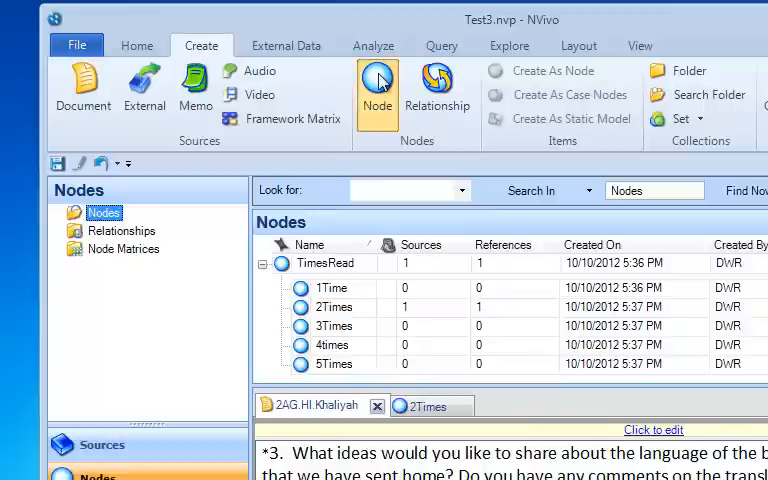
left_click(376, 88)
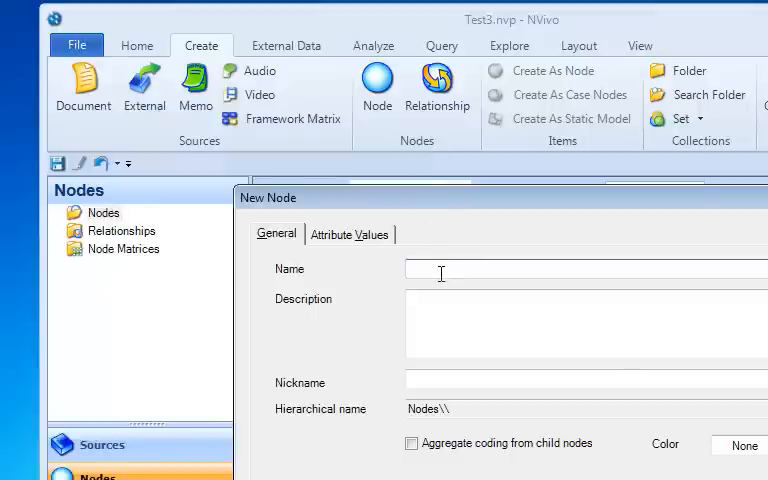
type("Journal Process")
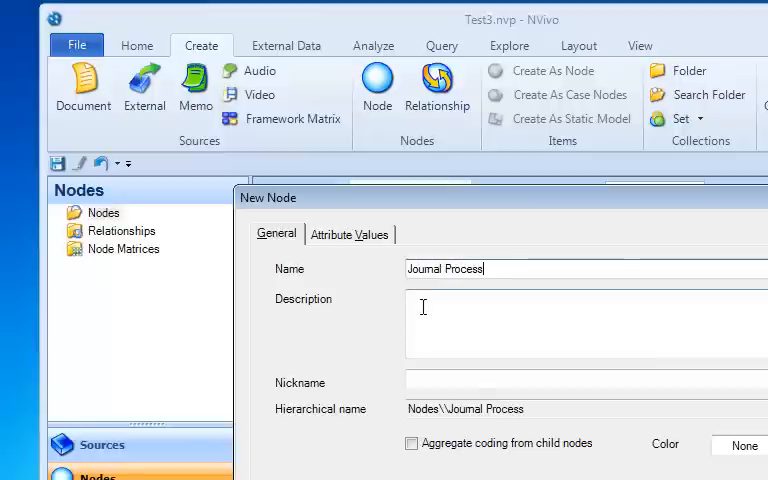
Describe it as 'Question 4: How does your family complete the family response journal'
left_click(430, 304)
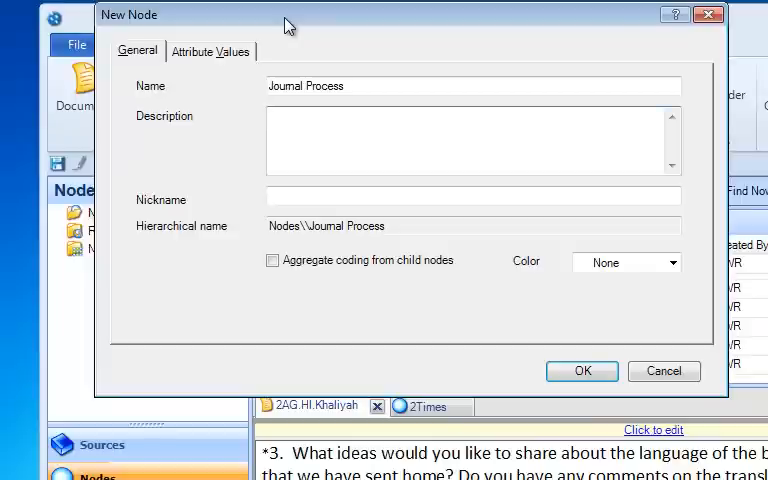
type("Q")
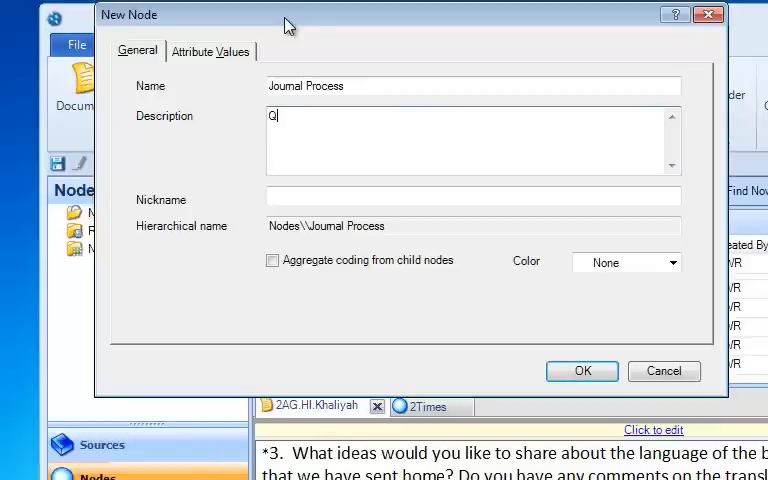
type("uestion")
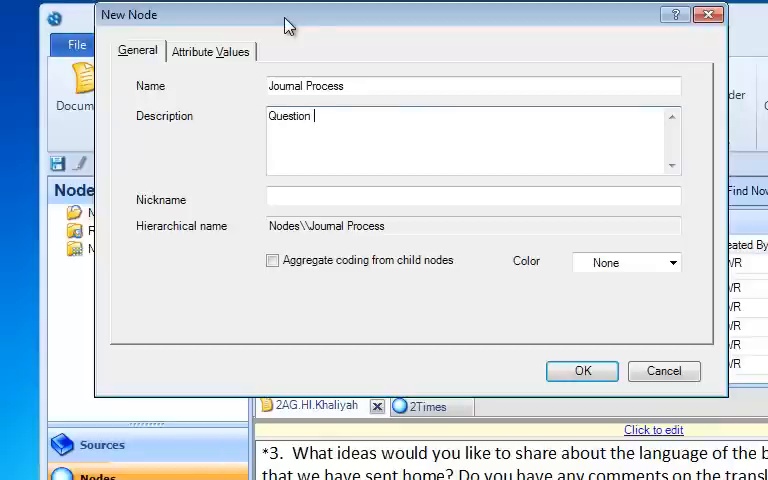
type("4:  How doe")
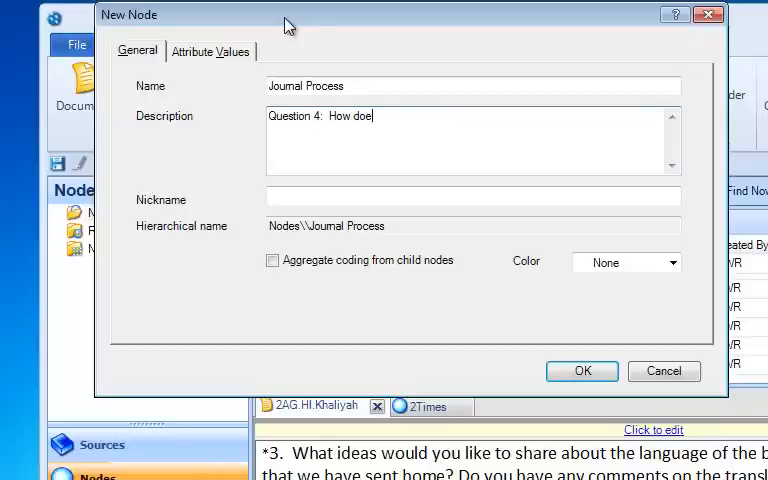
type("s your family comnplet")
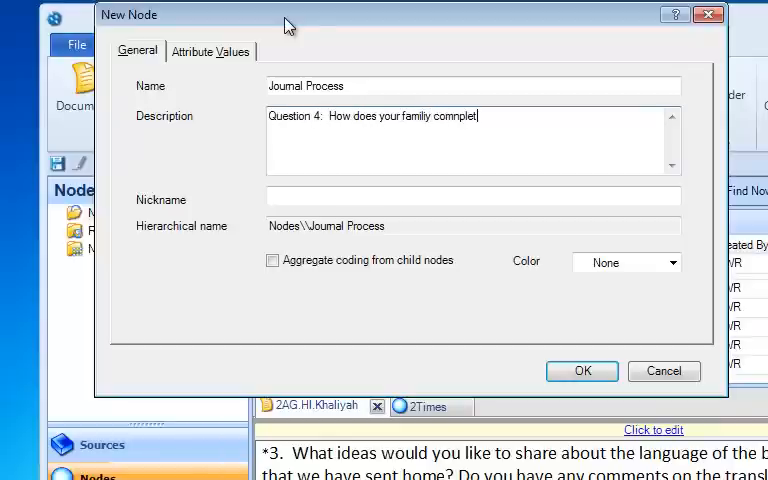
key("BackSpace")
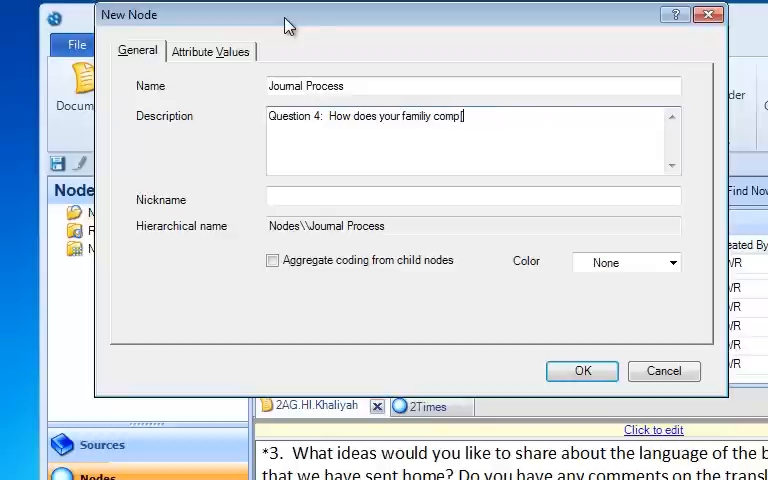
type("lete")
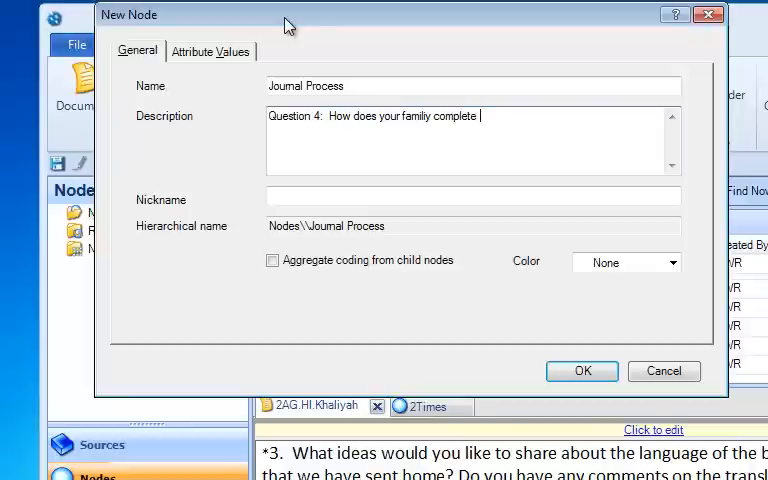
type("the family respo")
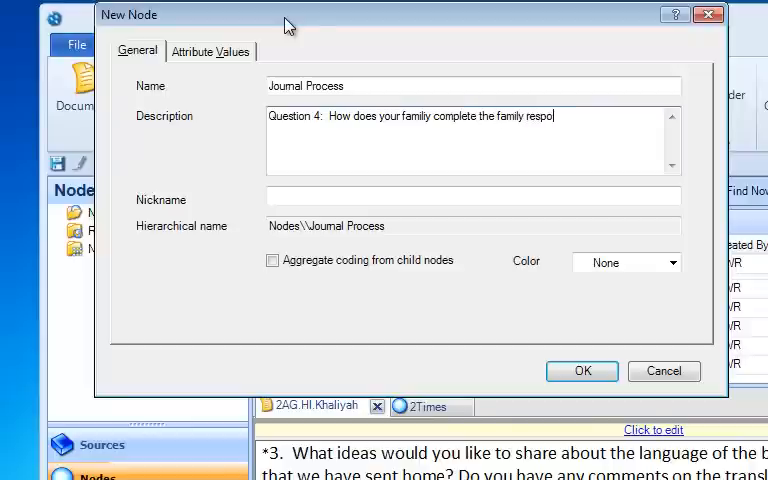
type("nse journal?")
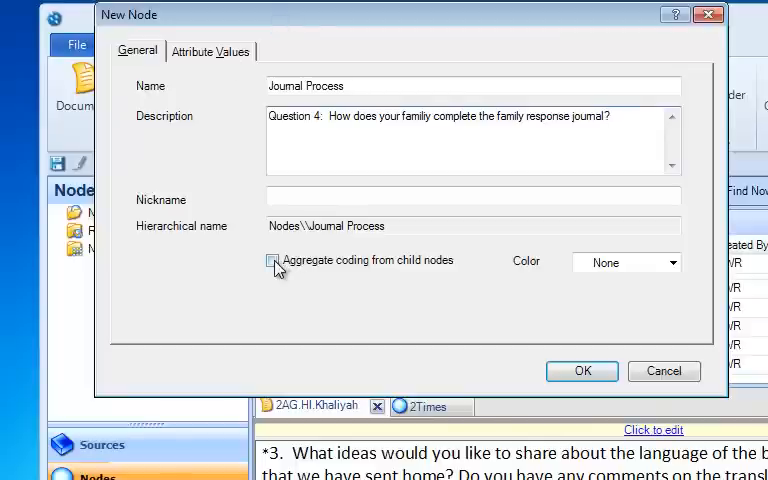
Make Journal Process aggregate coding from child nodes and create it
left_click(272, 260)
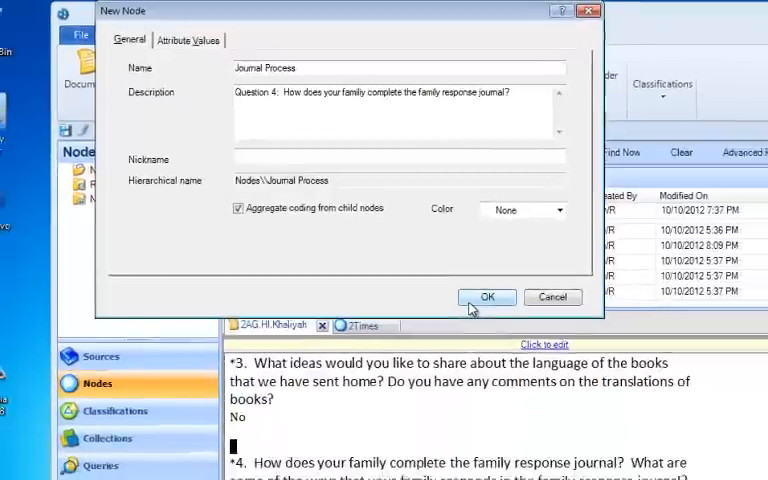
left_click(486, 296)
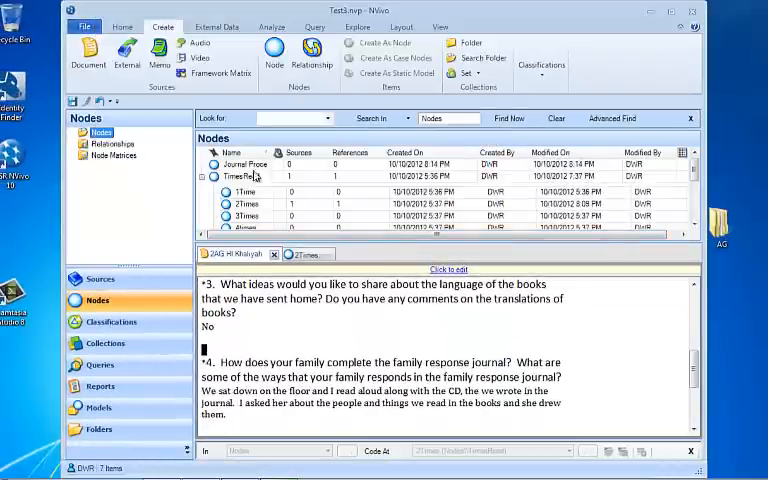
Code the 'sitting down on the floor' passage to a new node named floor, described as location where reading occurs
left_click(248, 164)
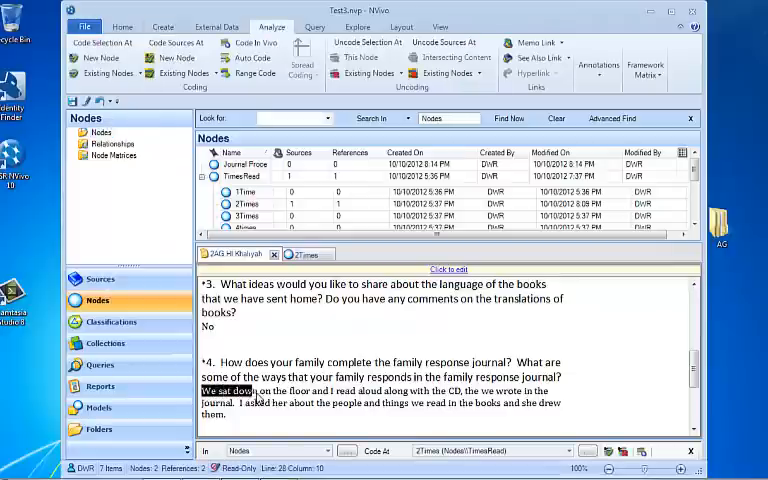
left_click_drag(200, 390, 316, 390)
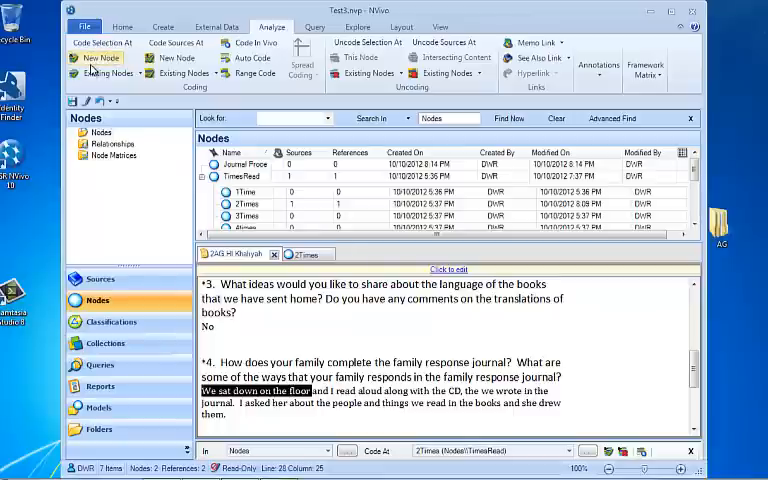
left_click(96, 58)
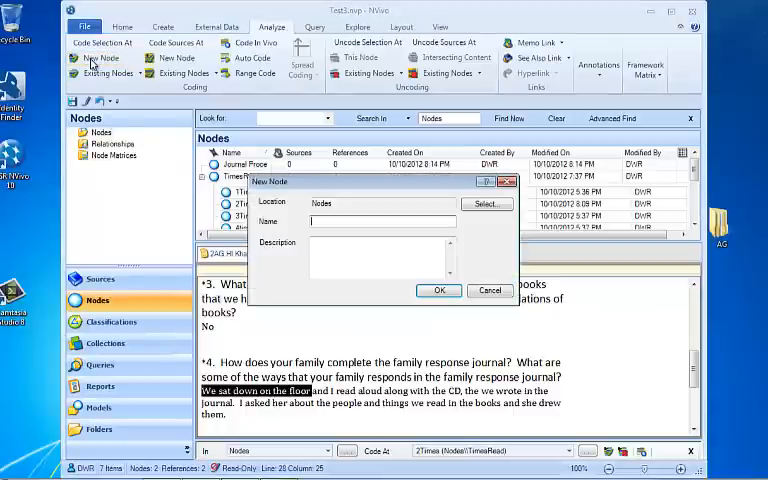
mouse_move(184, 120)
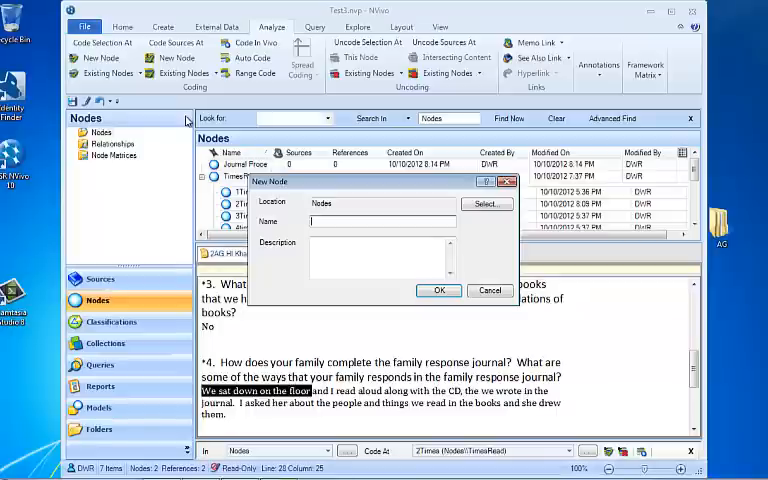
type("floor")
left_click(382, 256)
type("location where reading occurred")
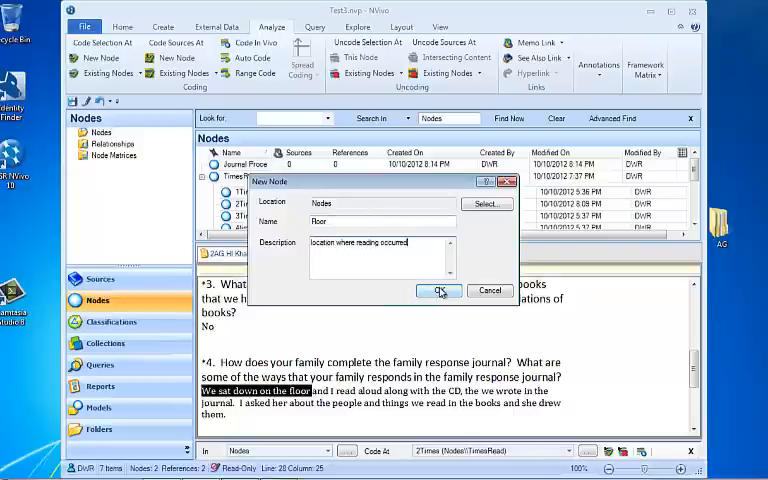
left_click(440, 292)
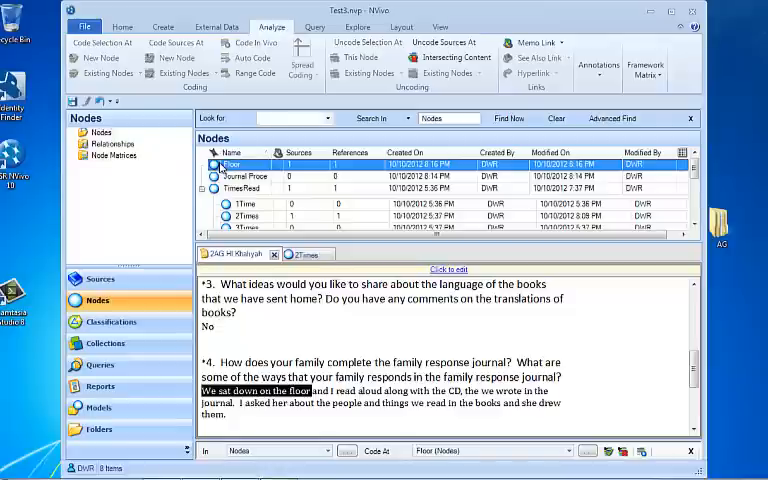
left_click(244, 188)
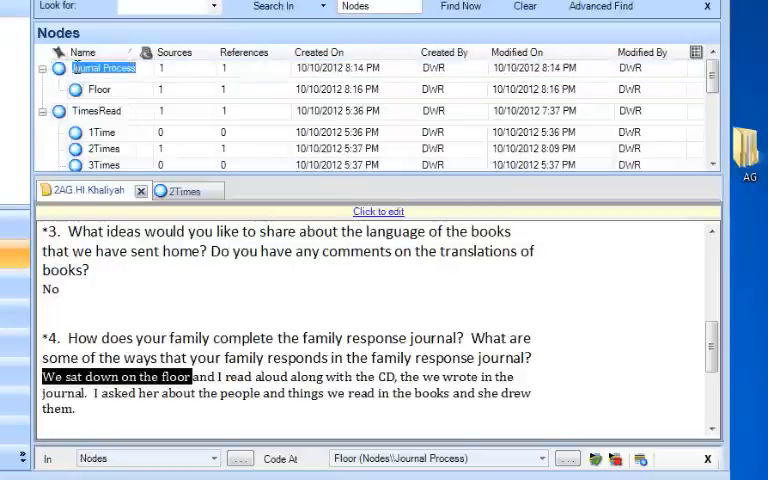
Select the Journal Process node and bring up its node options
right_click(98, 72)
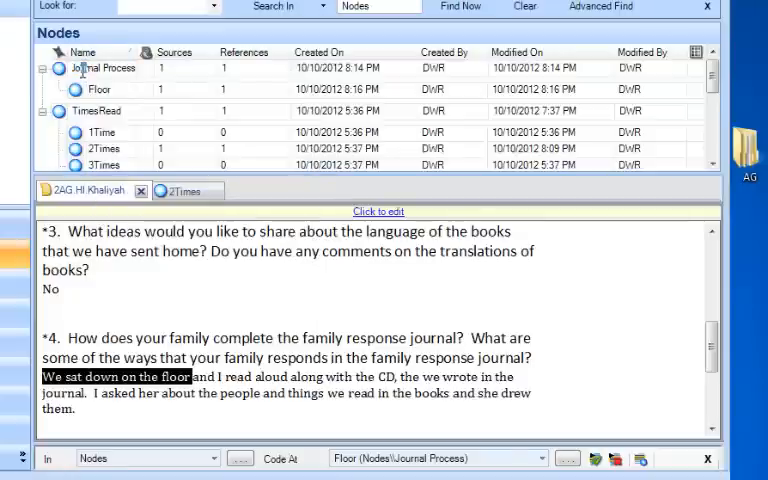
left_click(100, 68)
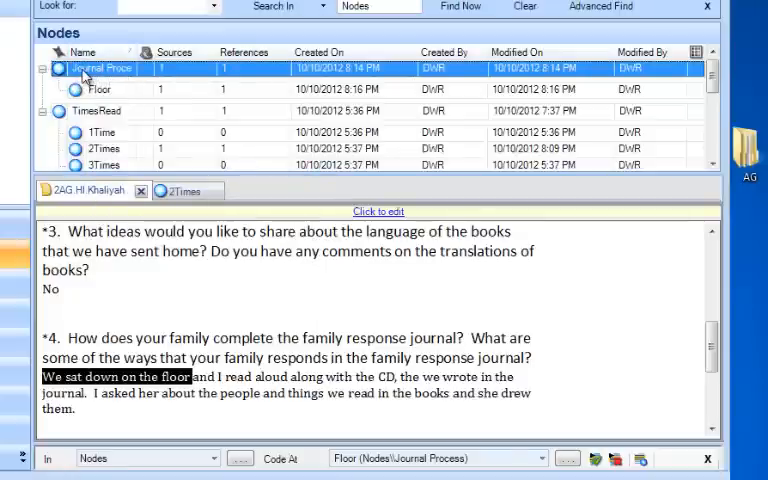
right_click(96, 68)
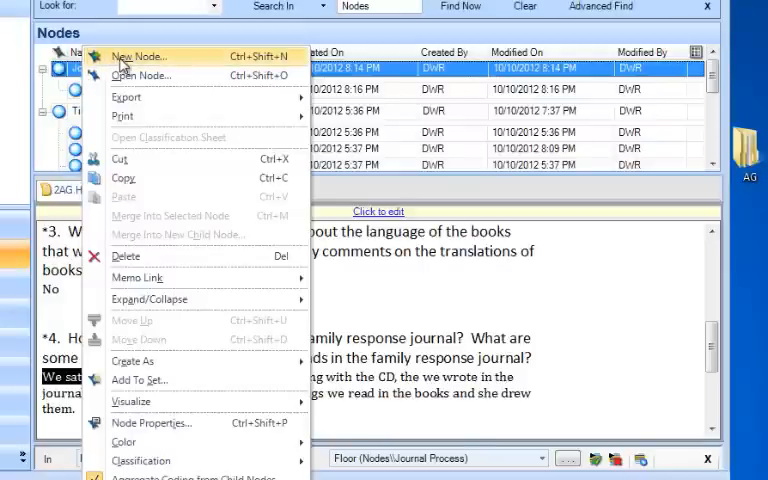
mouse_move(402, 72)
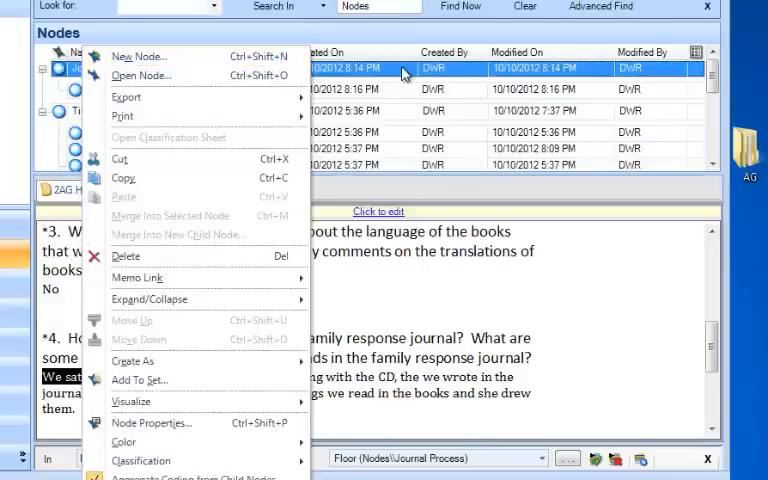
mouse_move(138, 56)
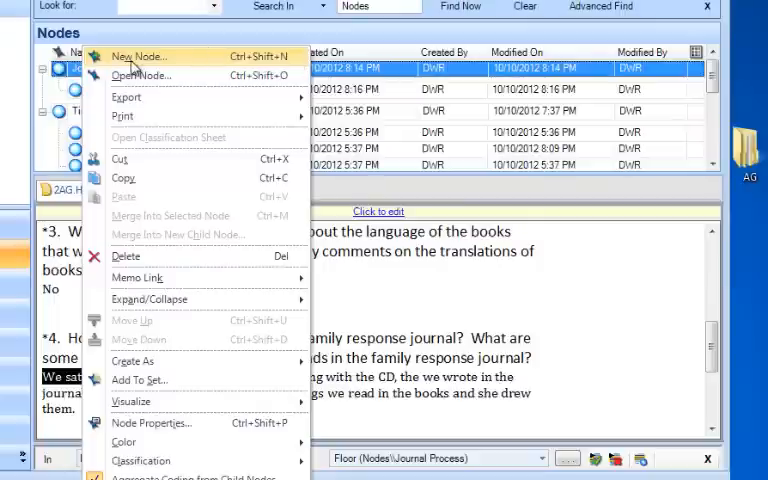
Create a child node named Location under Journal Process
left_click(138, 56)
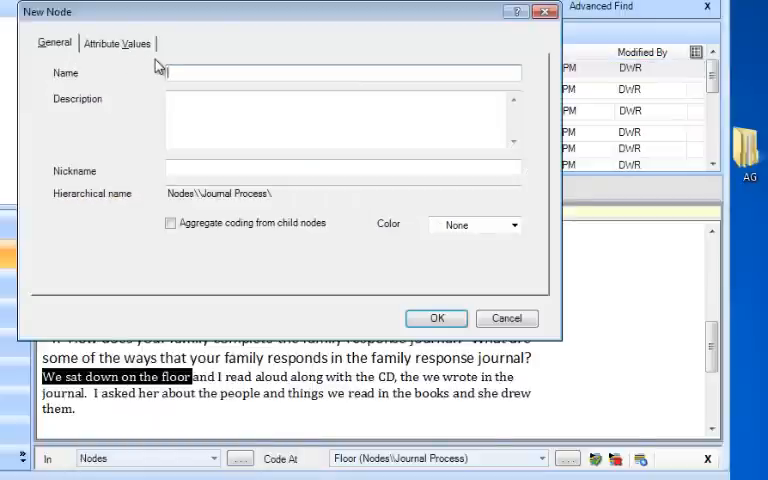
type("Location")
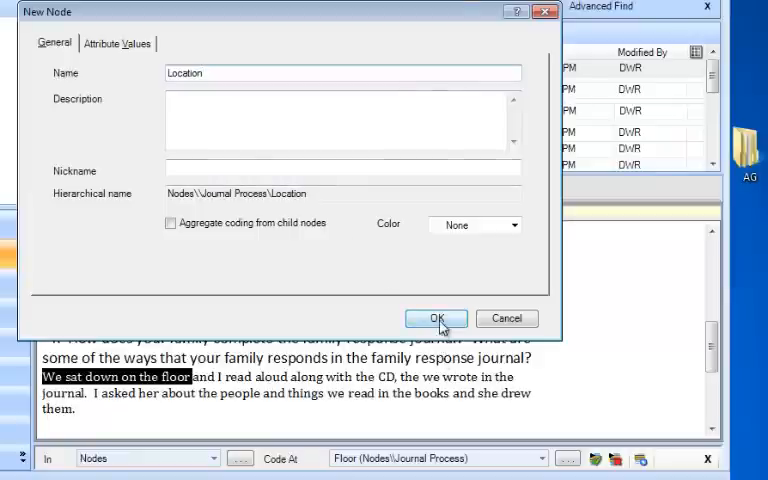
left_click(436, 318)
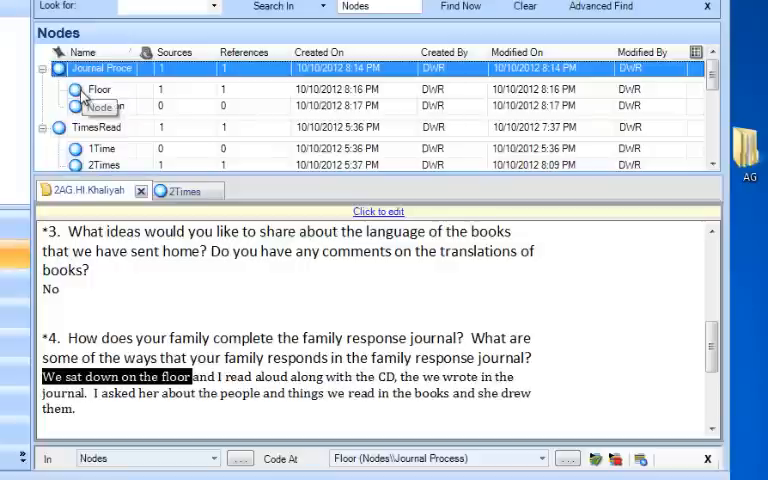
Move Floor inside Location and expand Location to show Floor beneath it
left_click(90, 92)
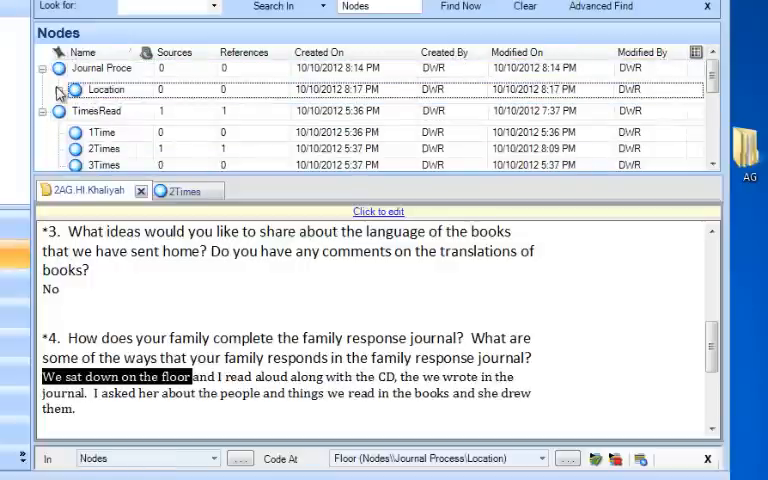
left_click(54, 90)
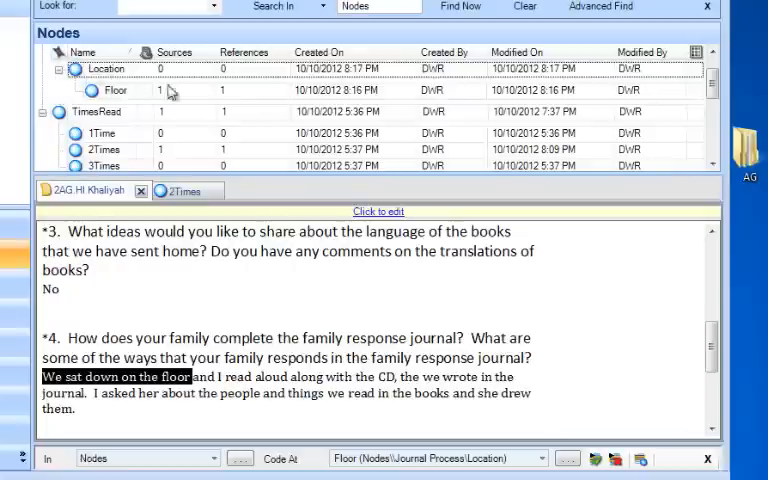
mouse_move(610, 118)
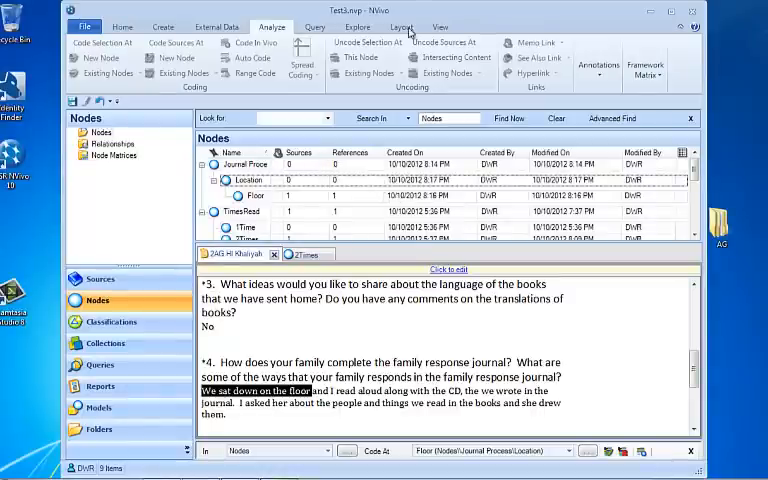
Set the detail view to Right so the document sits beside the node list
left_click(398, 26)
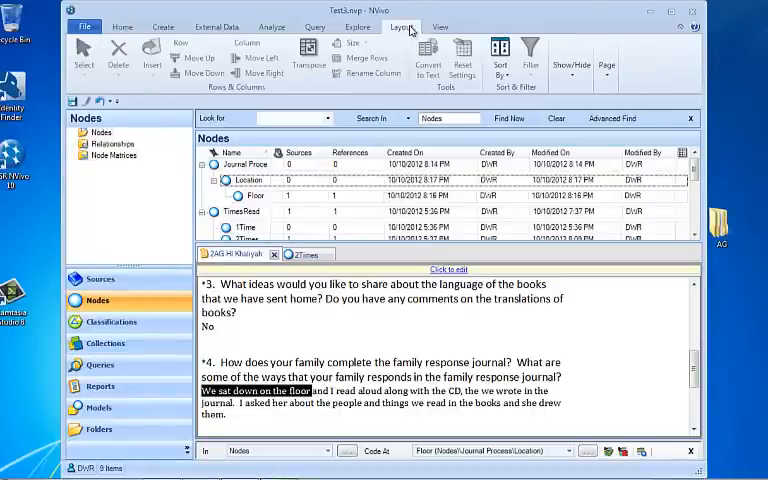
left_click(432, 26)
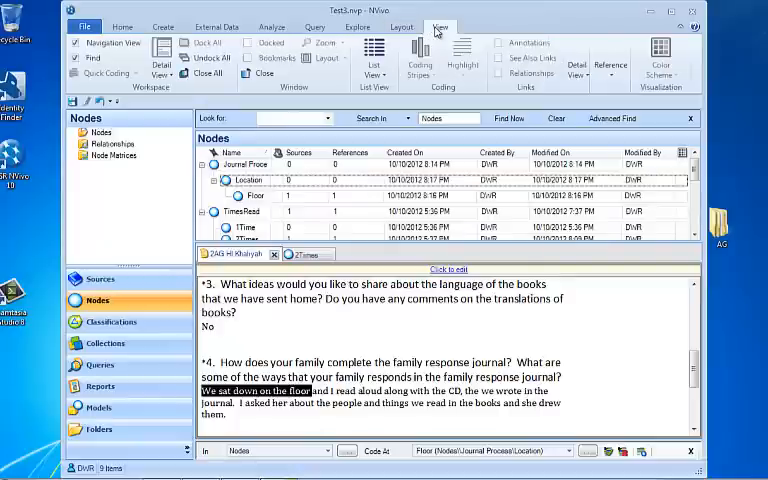
left_click(160, 56)
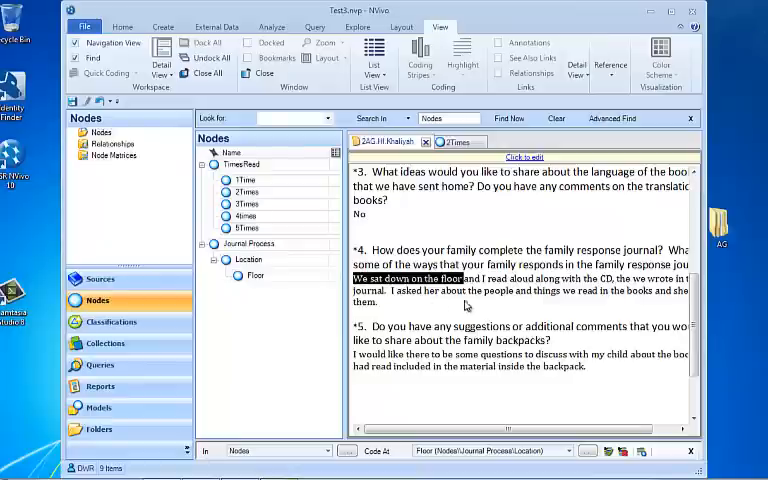
mouse_move(476, 304)
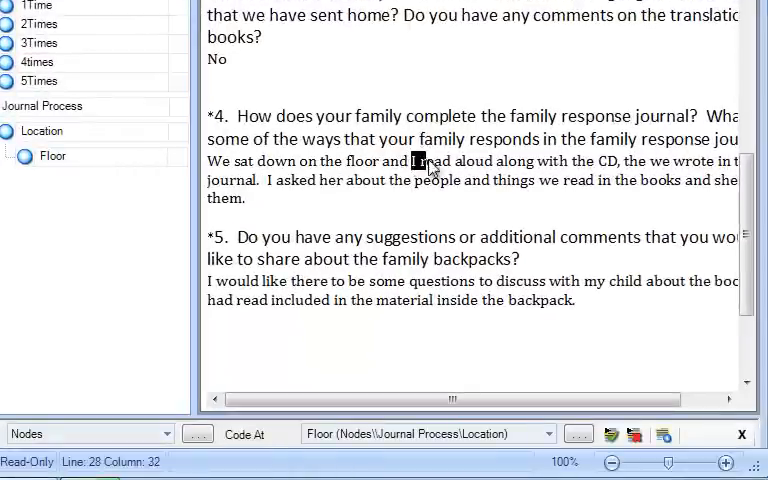
Code the phrase 'read aloud along with the CD' to a new ReadwCD node
left_click_drag(412, 160, 620, 160)
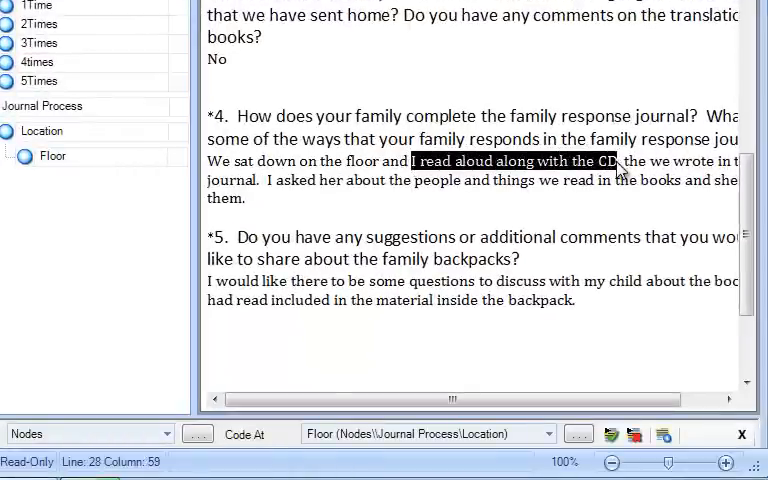
mouse_move(396, 128)
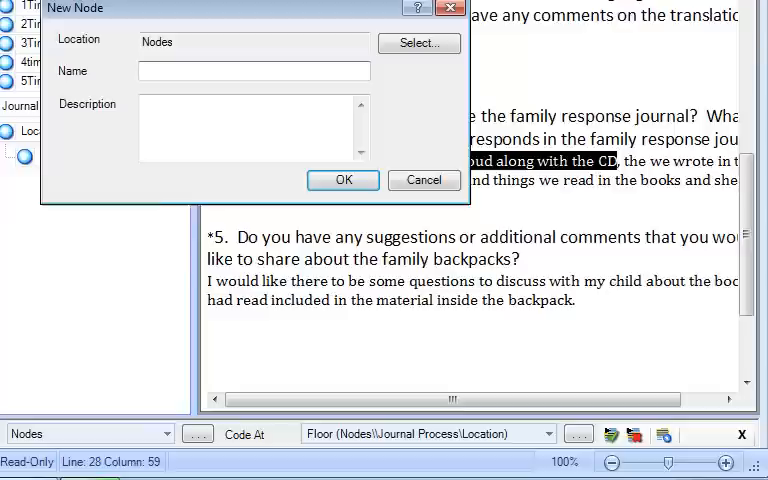
type("Real")
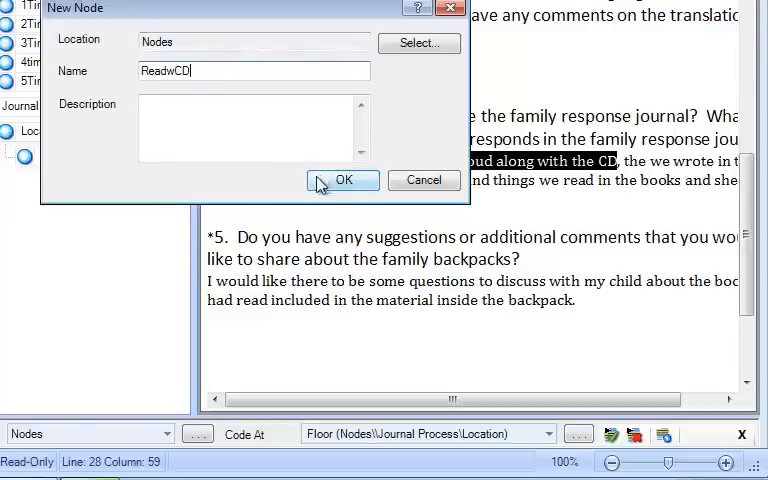
left_click(344, 180)
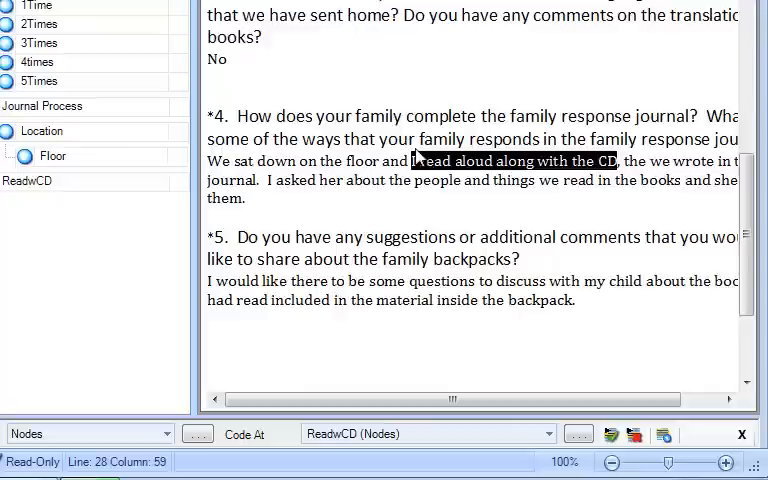
mouse_move(456, 190)
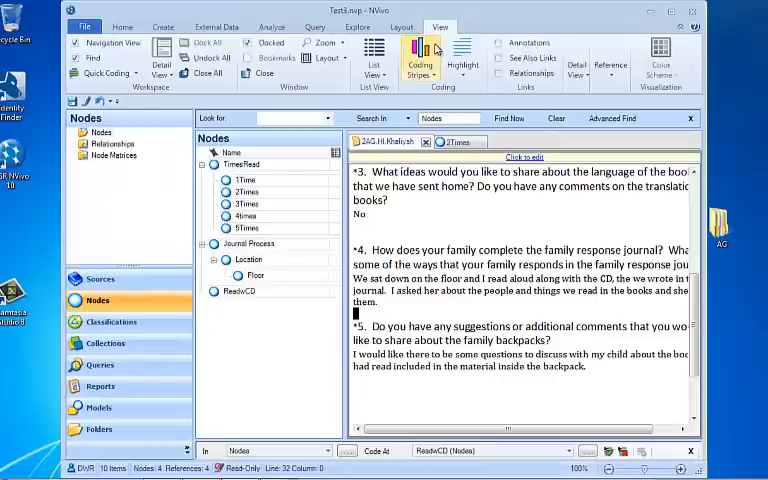
mouse_move(418, 56)
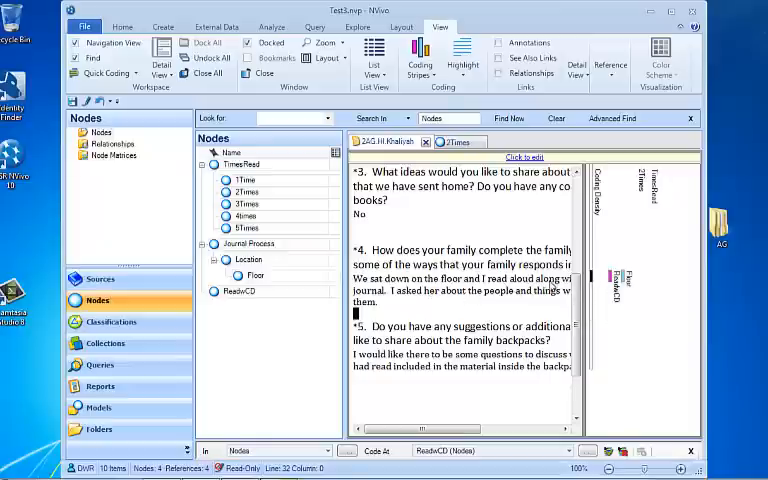
mouse_move(608, 288)
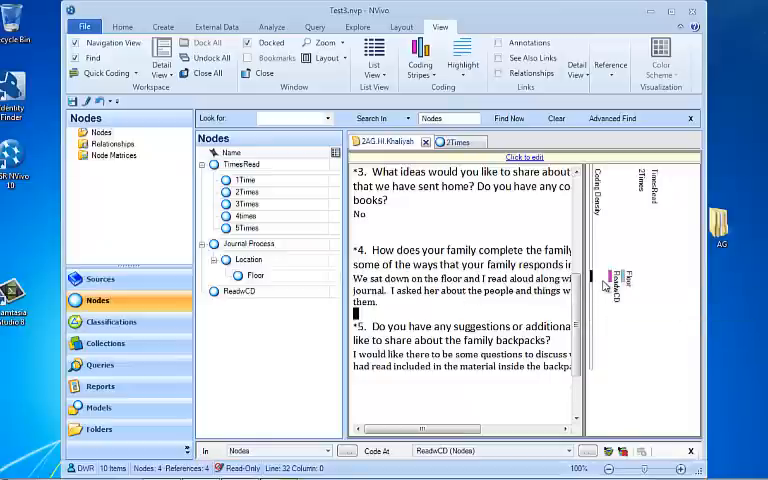
mouse_move(610, 284)
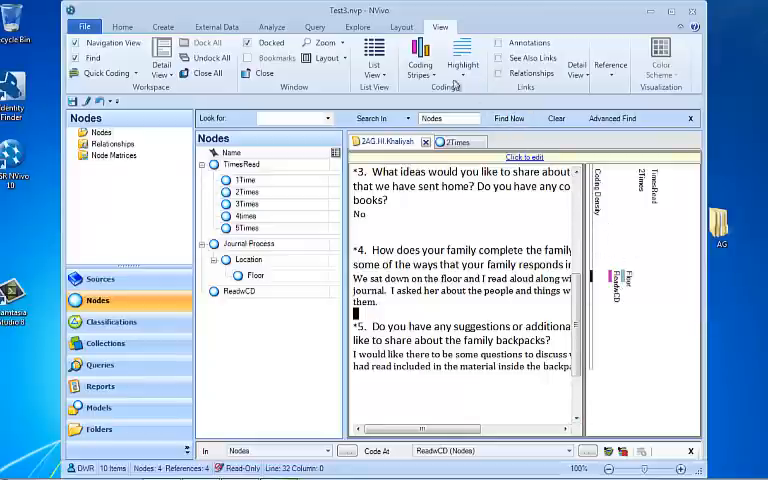
Turn on coding stripes for the survey response document and choose which nodes show
left_click(416, 58)
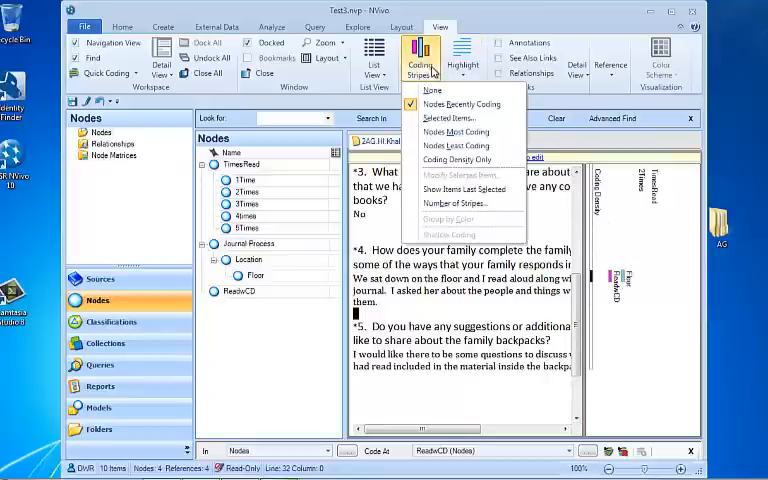